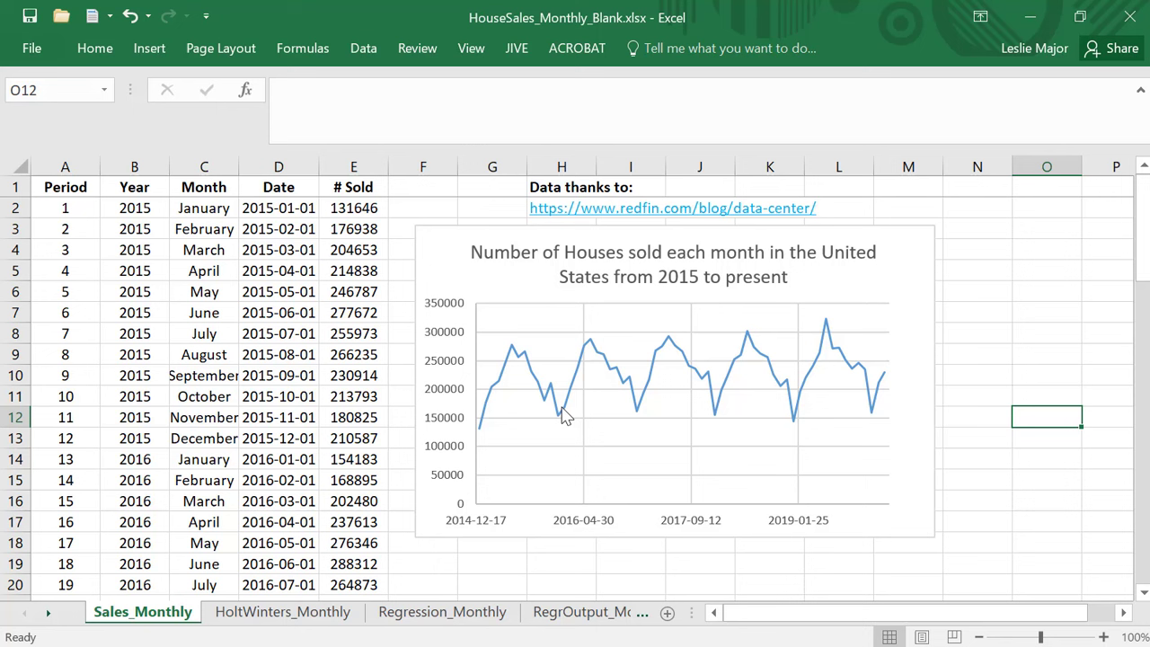
mouse_move(795, 428)
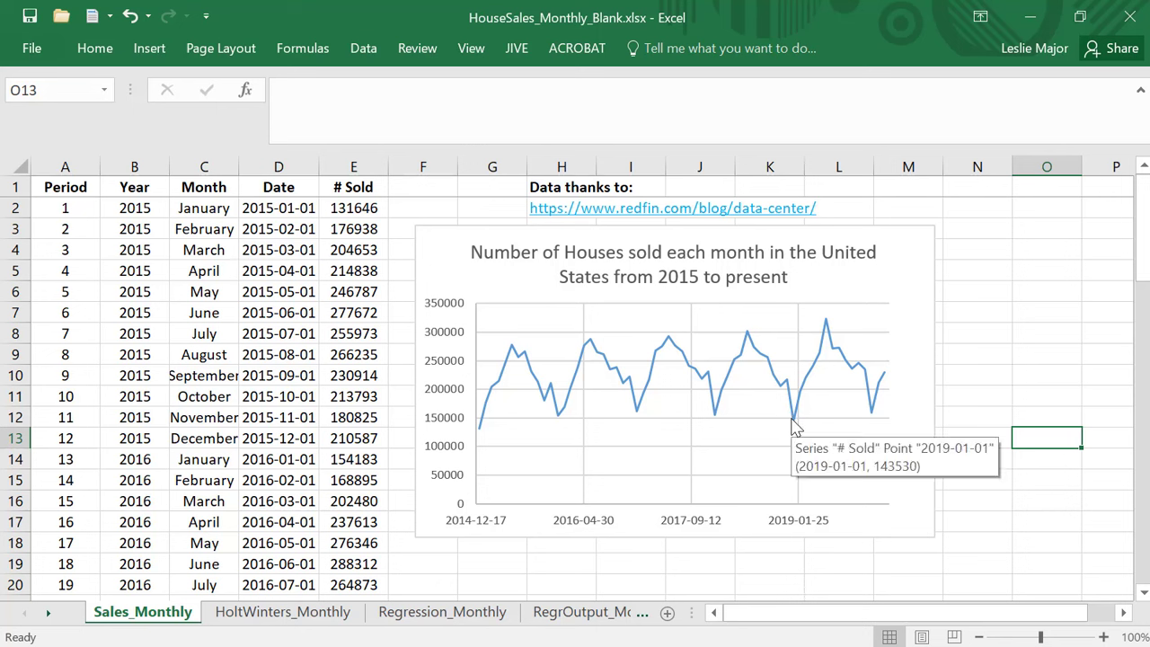
mouse_move(935, 359)
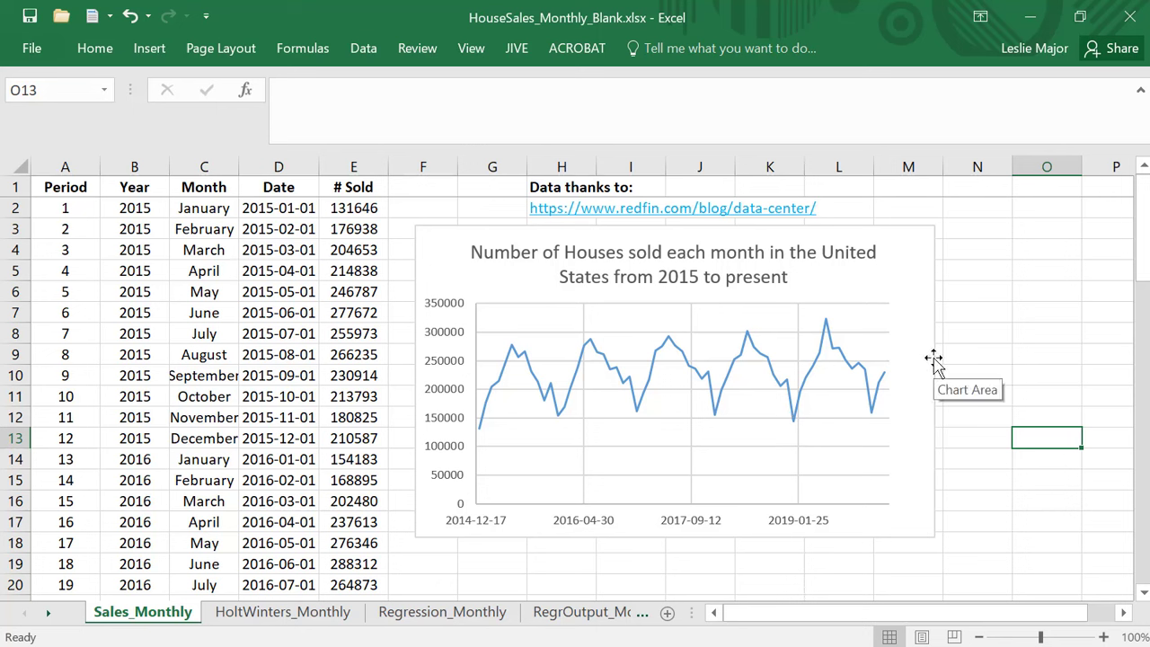
Compute the initial Level for period 13 as =E14/H2, sales divided by the first seasonal index
click(282, 611)
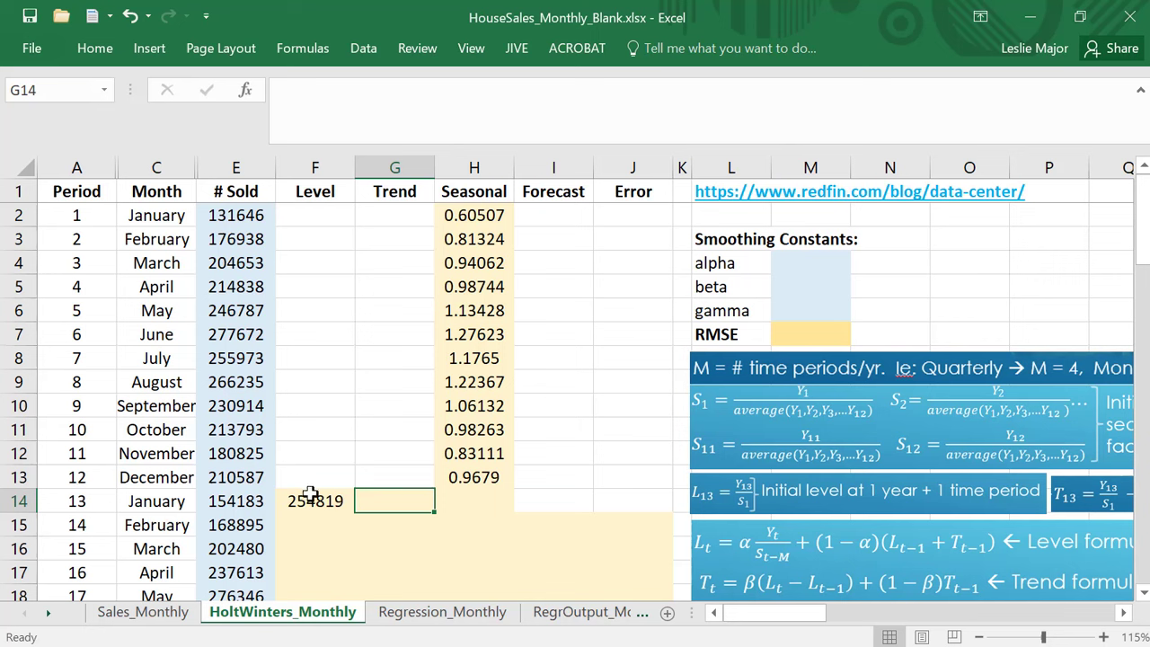
text(=E14/H2)
click(317, 525)
text(=$M$4*E15/H3+(1-)
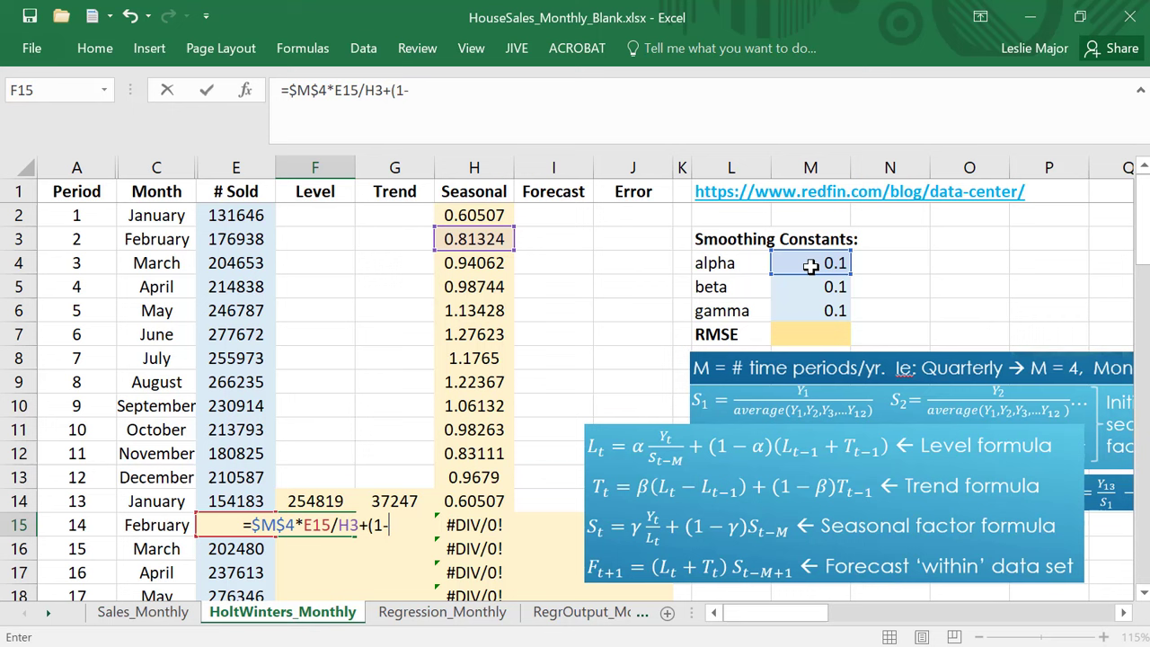
Fill the alpha-smoothed Level formula down from period 14 and begin the period-14 trend formula =$M$5*(F15-
click(314, 500)
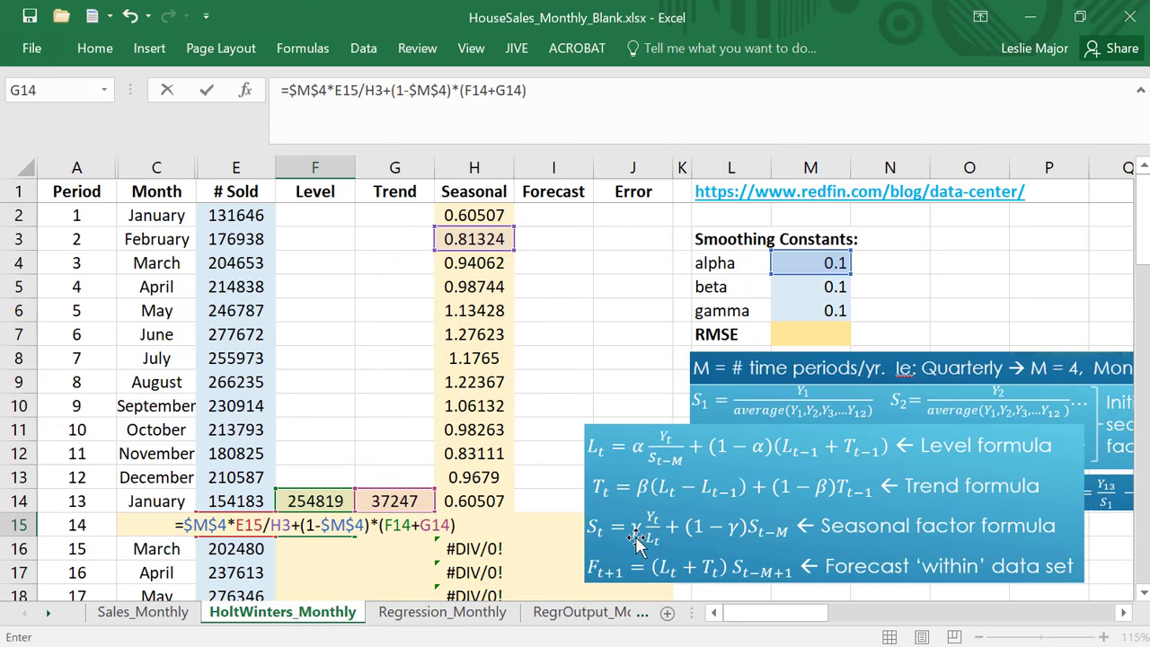
mouse_move(782, 449)
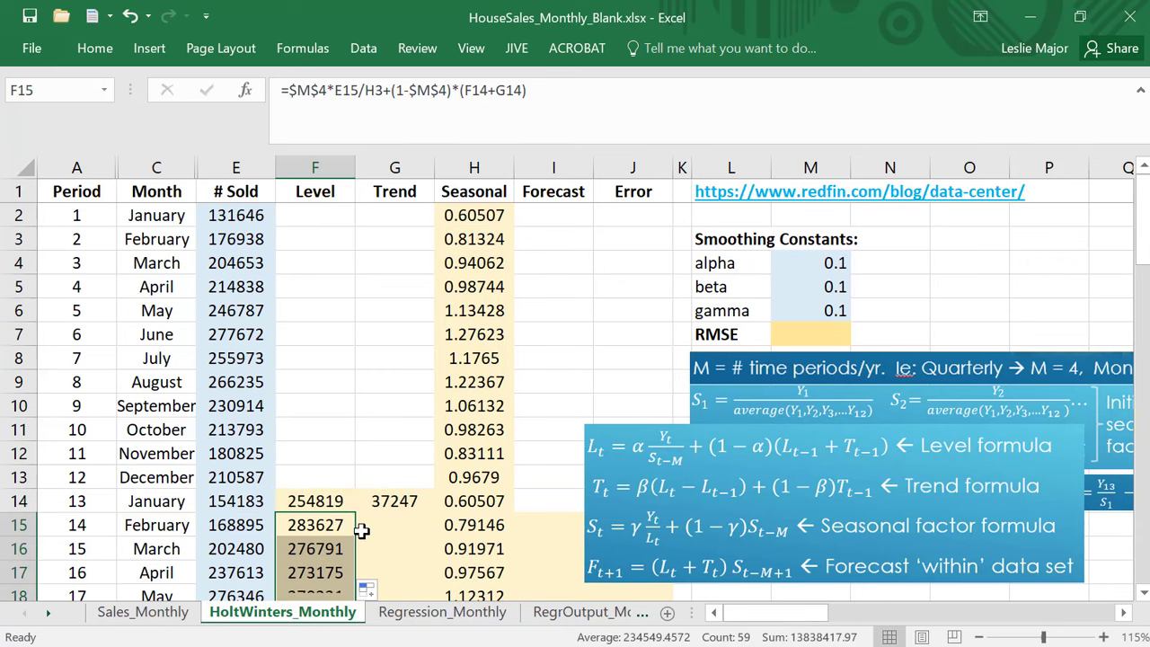
scroll(down, 3)
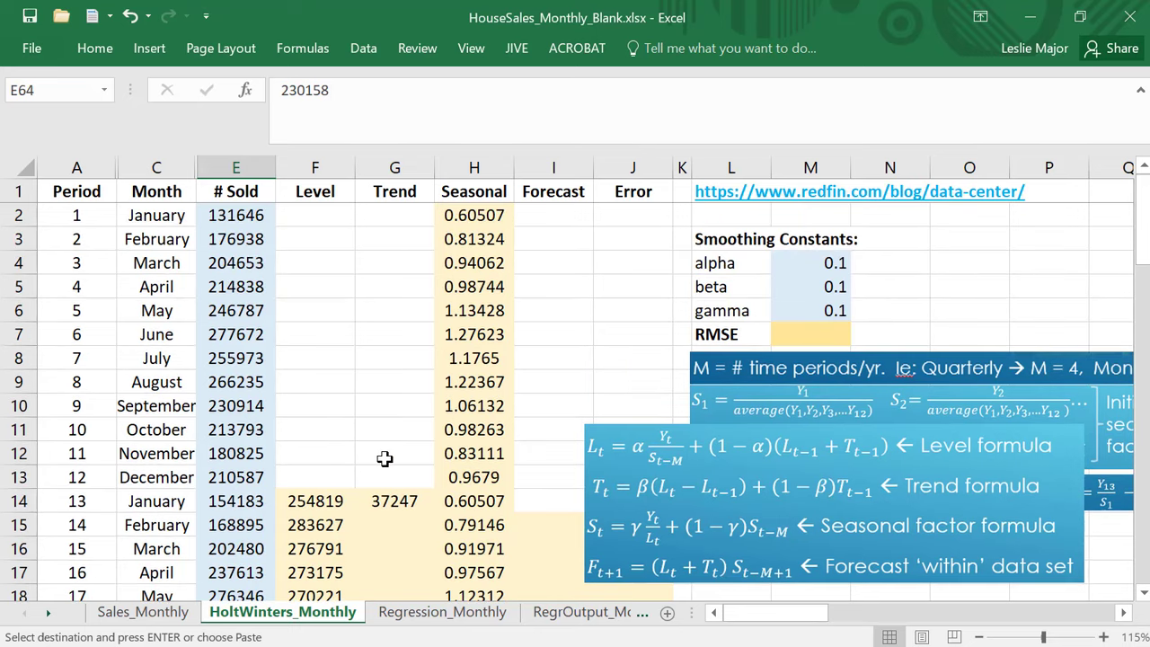
text(=$M$5*(F15-F14)+)
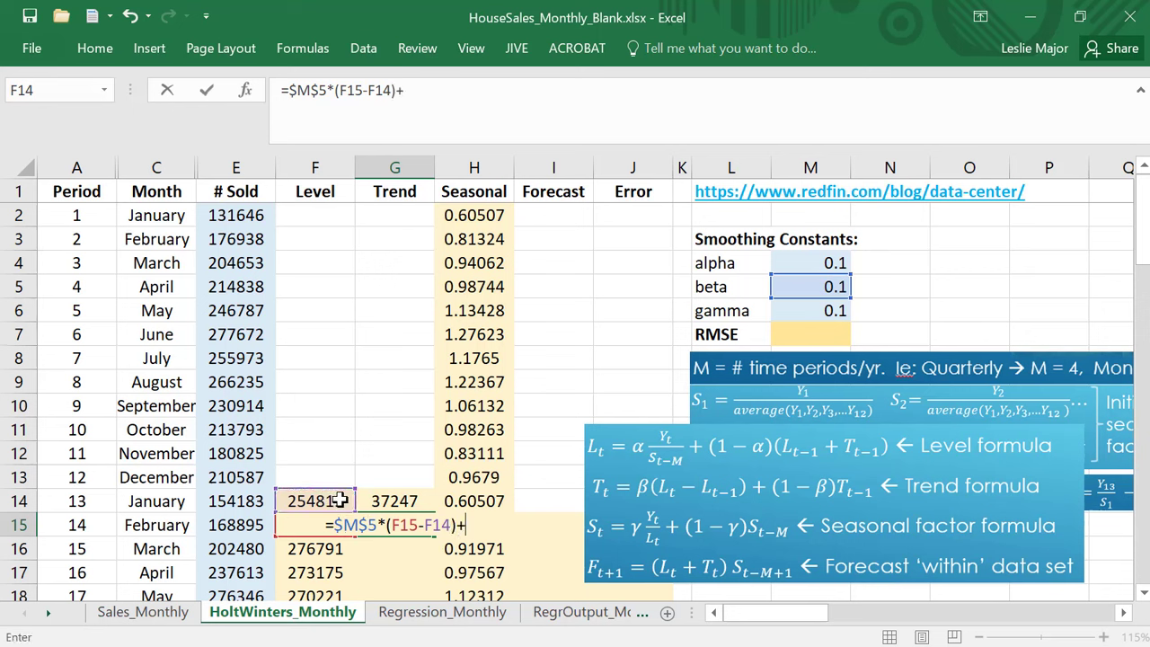
Complete the Trend formula =$M$5*(F15-F14)+(1-$M$5)*G14 referencing the beta constant
text((1-)
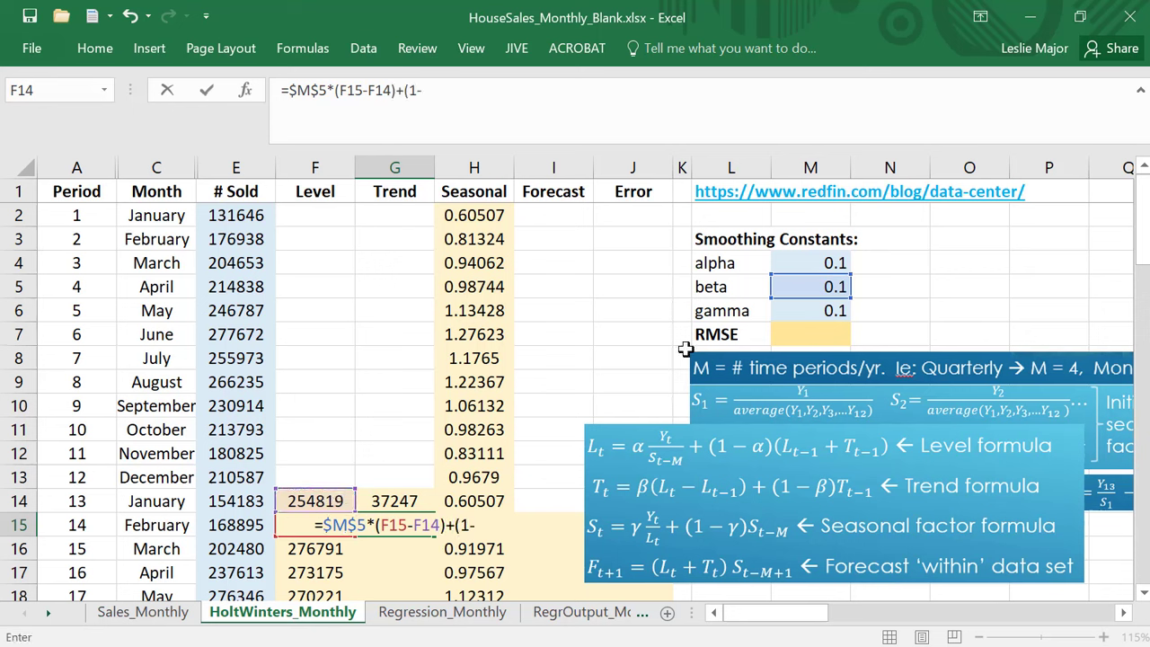
click(809, 285)
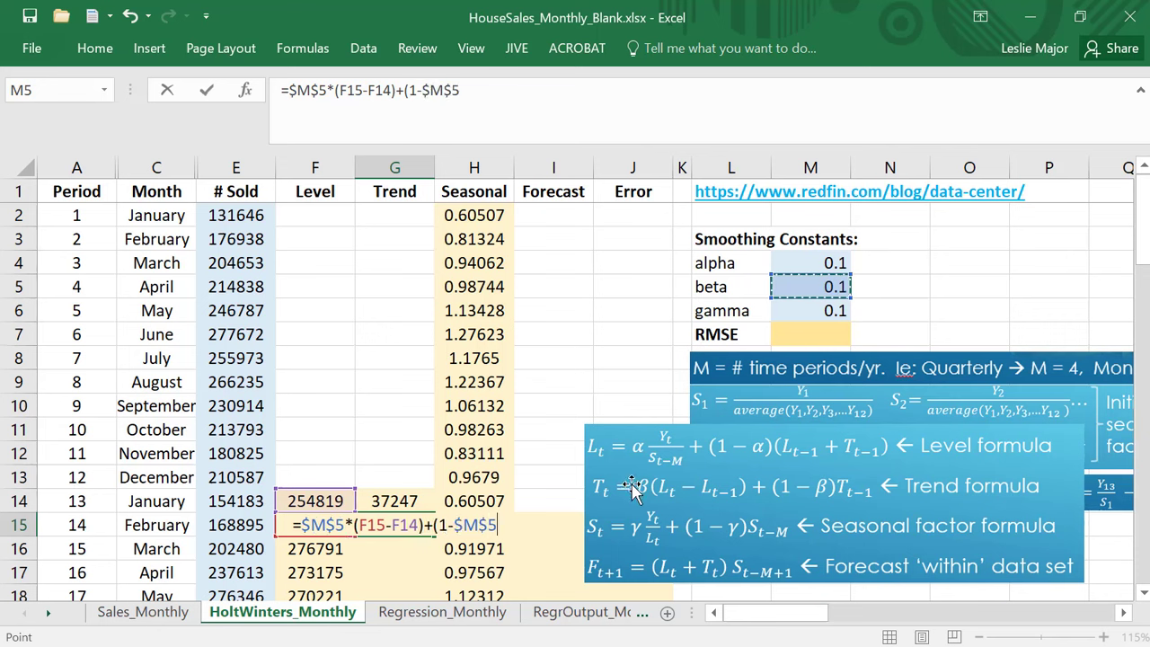
text(*)
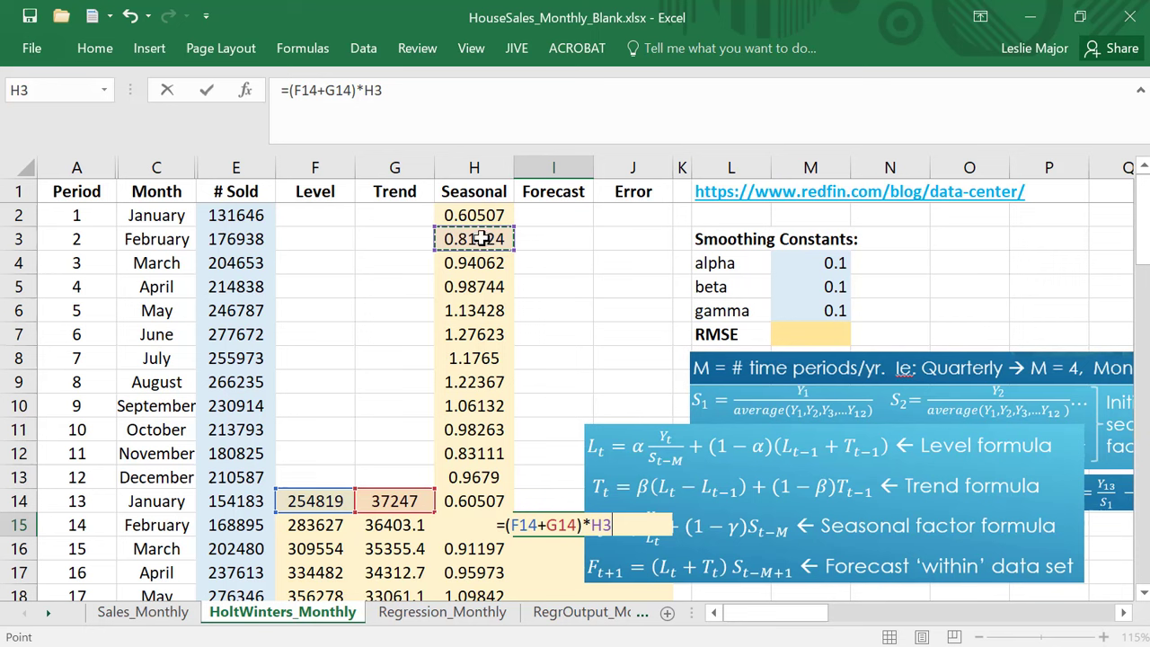
mouse_move(629, 528)
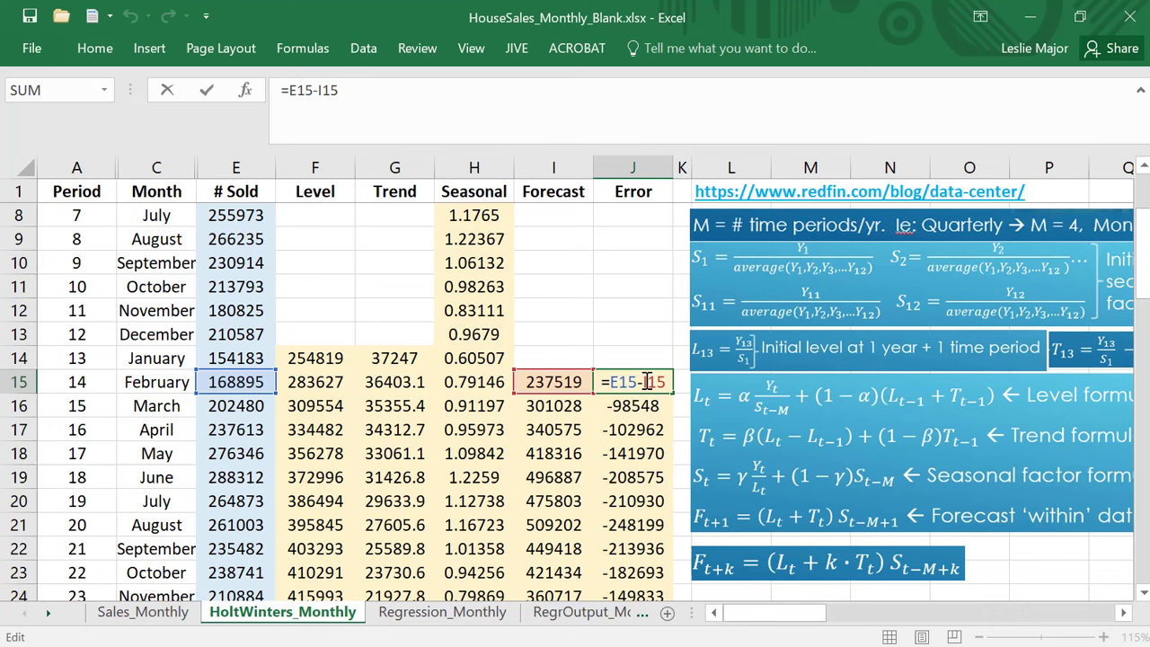
mouse_move(712, 506)
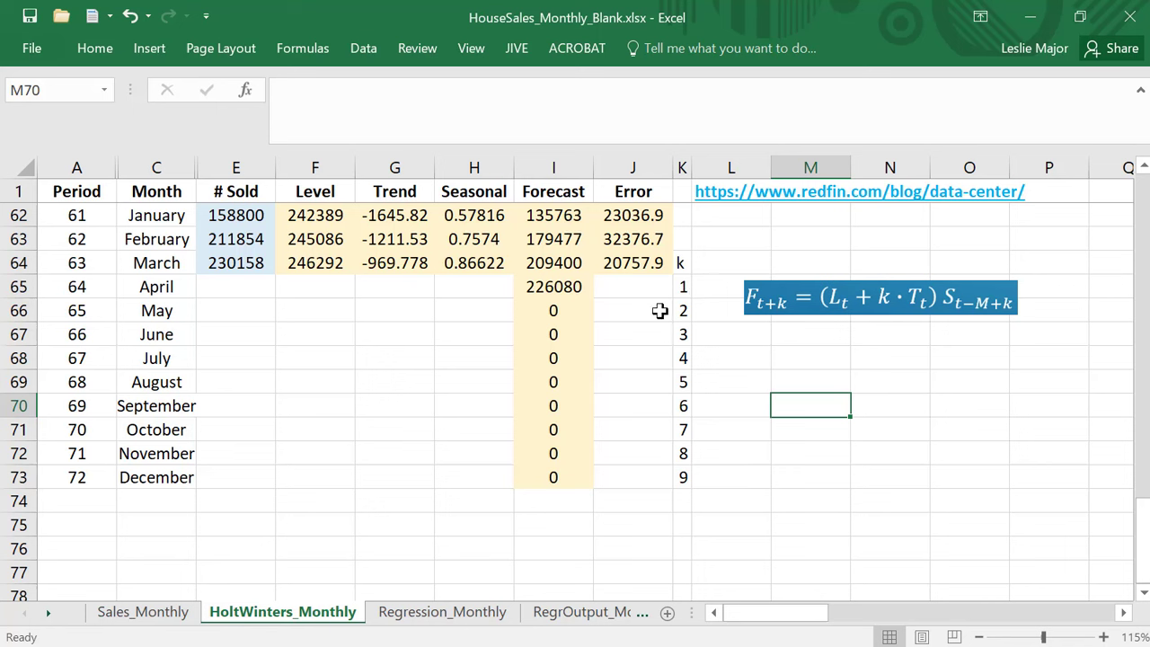
Forecast April as =(F64+G64)*H53 from the last level, trend and seasonal factor
text(=(F64+G64)*H53)
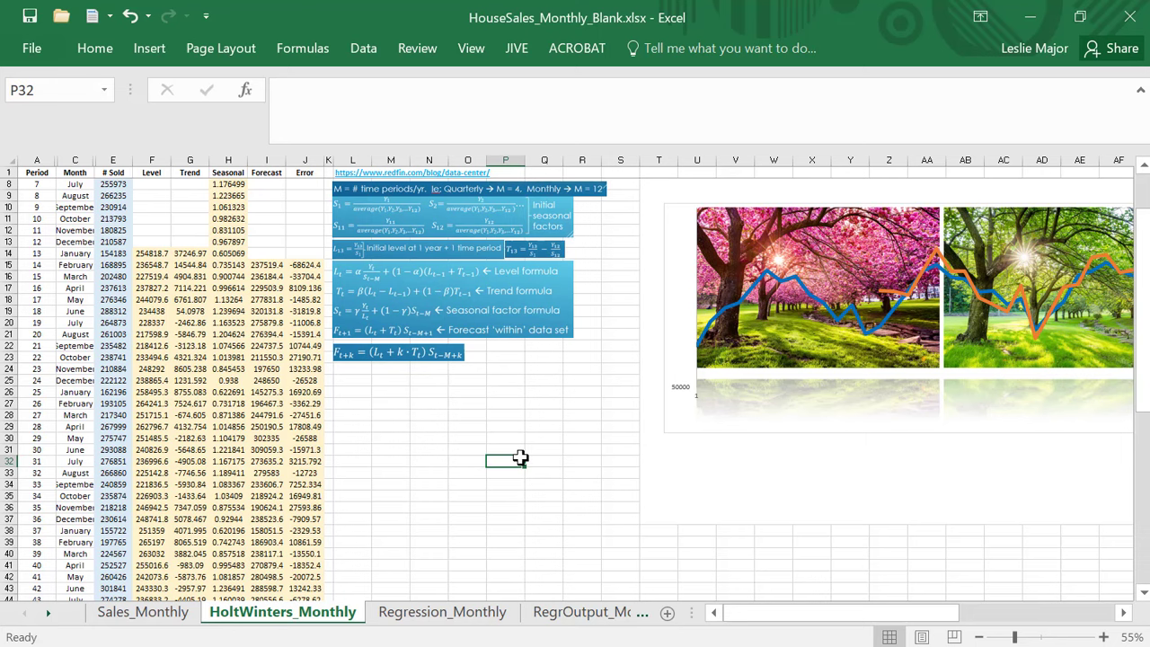
Zoom out so the full Holt-Winters table and the overlaid forecast chart image show together
click(428, 438)
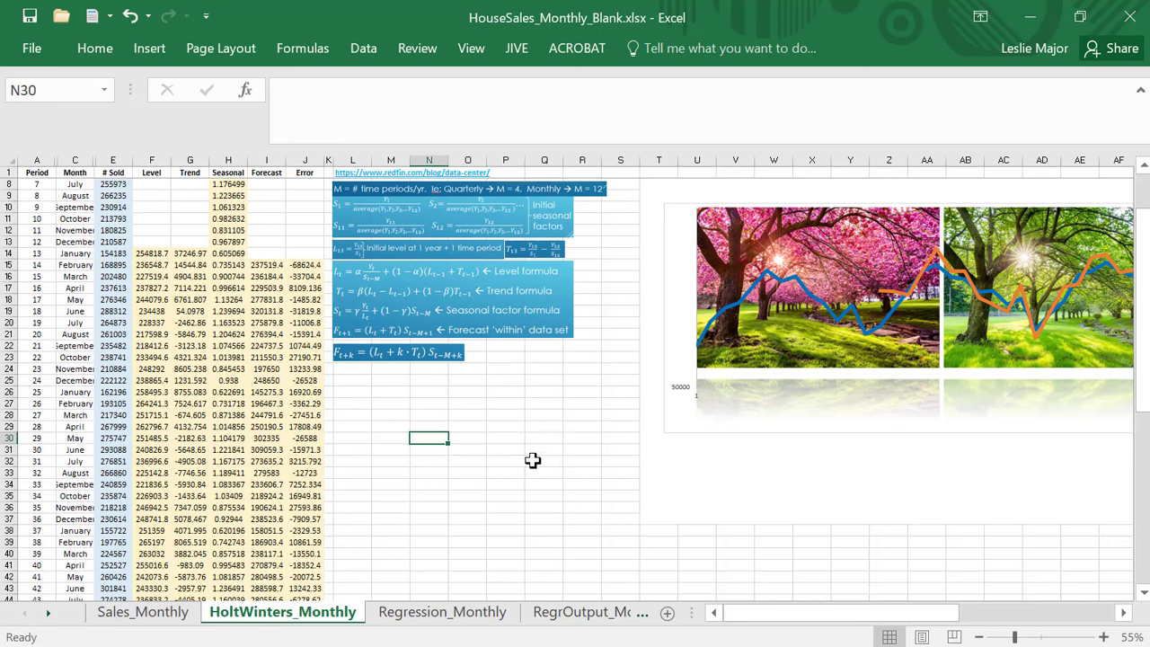